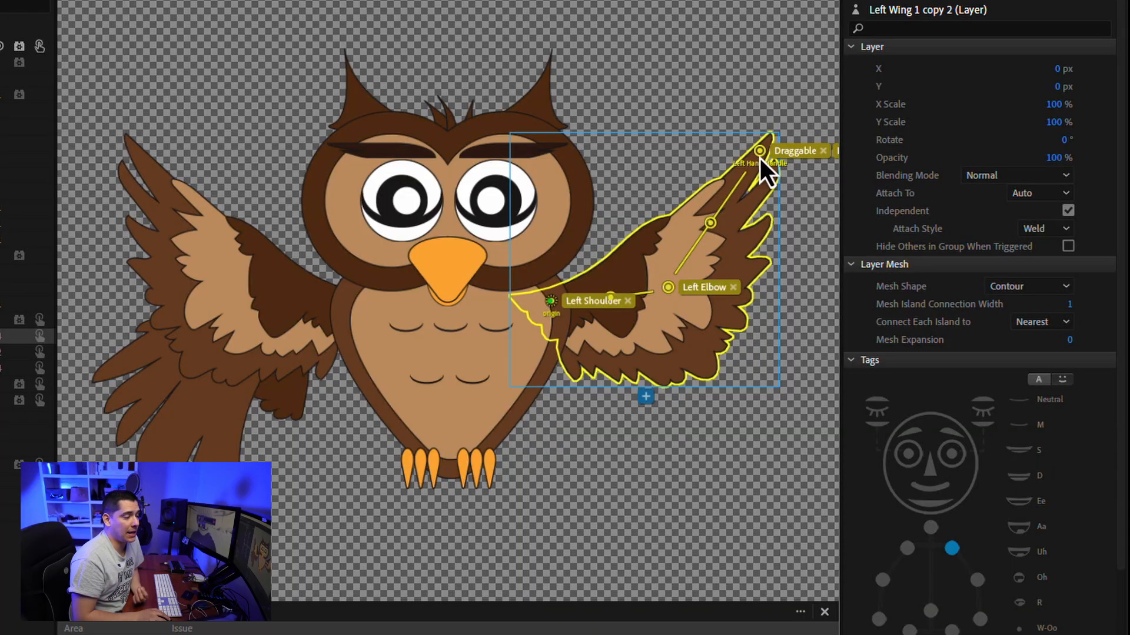
# Select the raised wing's Left Hand Handle to check its Draggable and Leader tags.
pyautogui.click(759, 150)
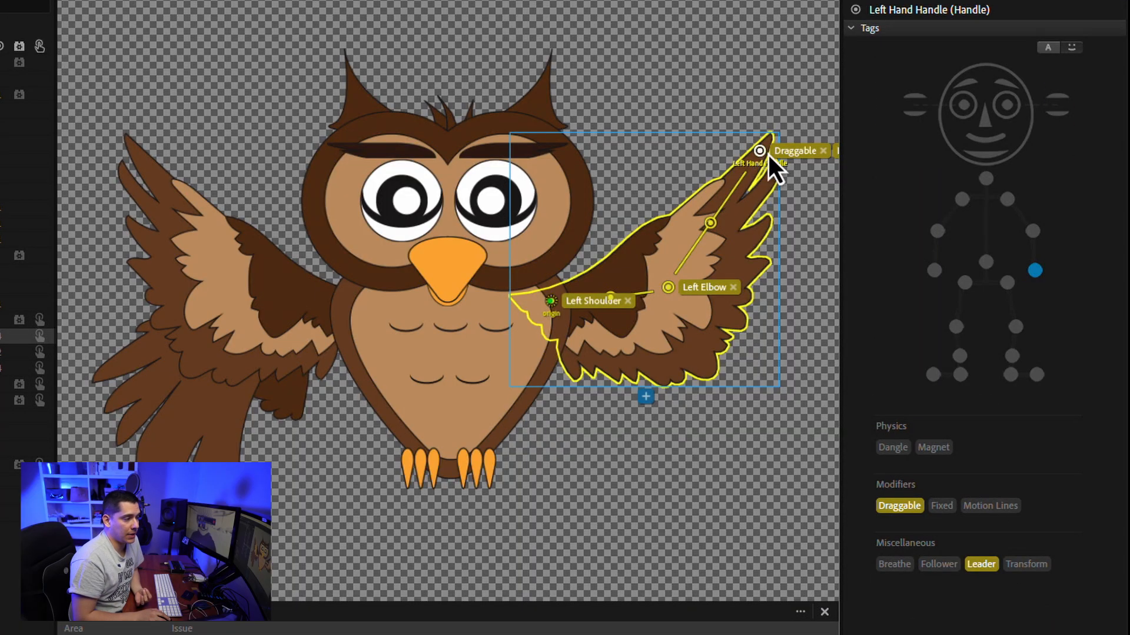
pyautogui.moveTo(754, 172)
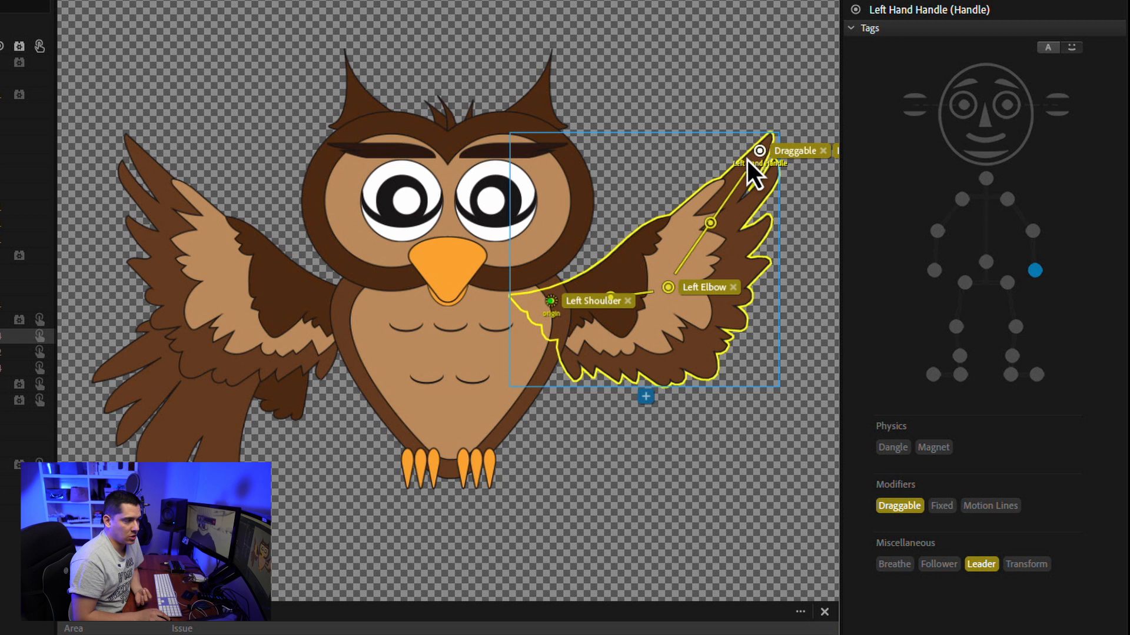
pyautogui.moveTo(893, 509)
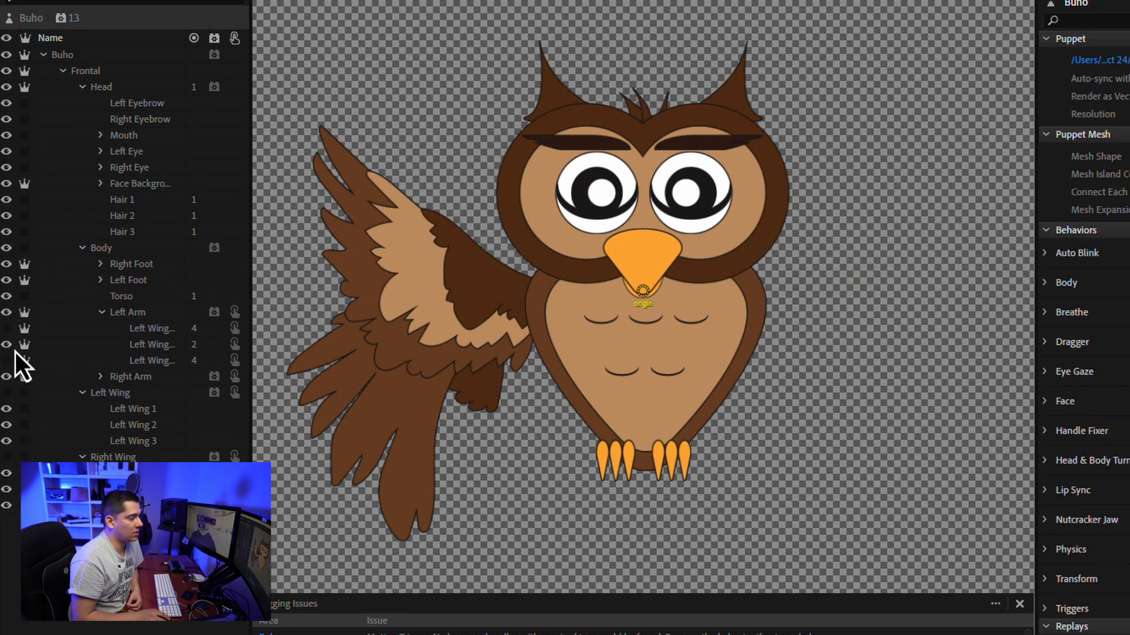
# Inspect the middle and lowest Left Wing layers under Left Arm and their hand handle tags.
pyautogui.click(152, 345)
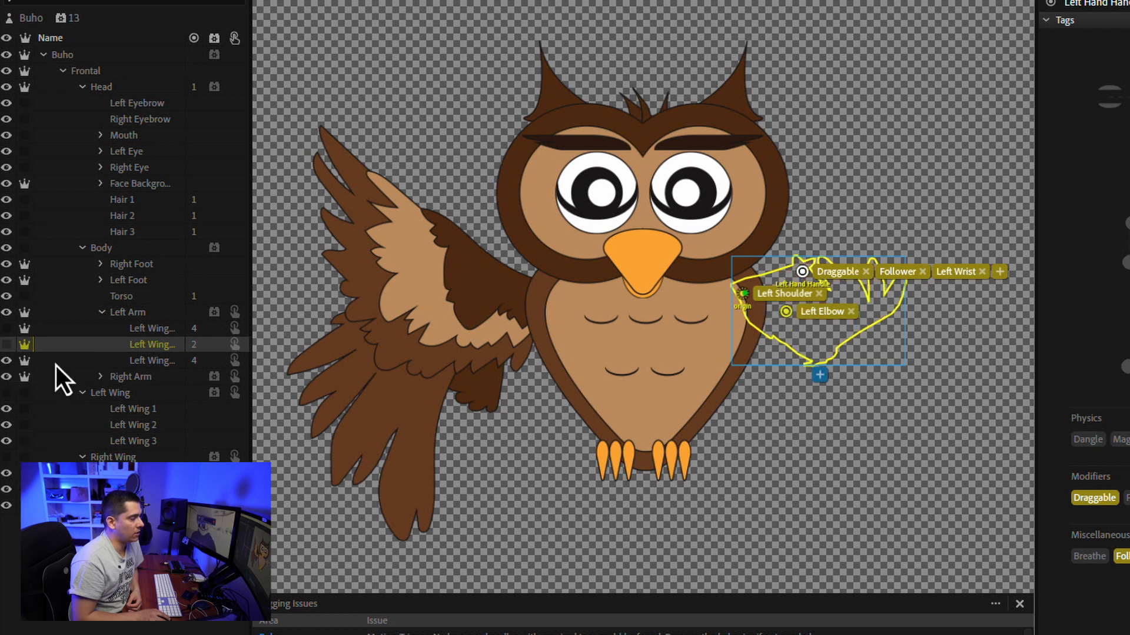
pyautogui.click(152, 360)
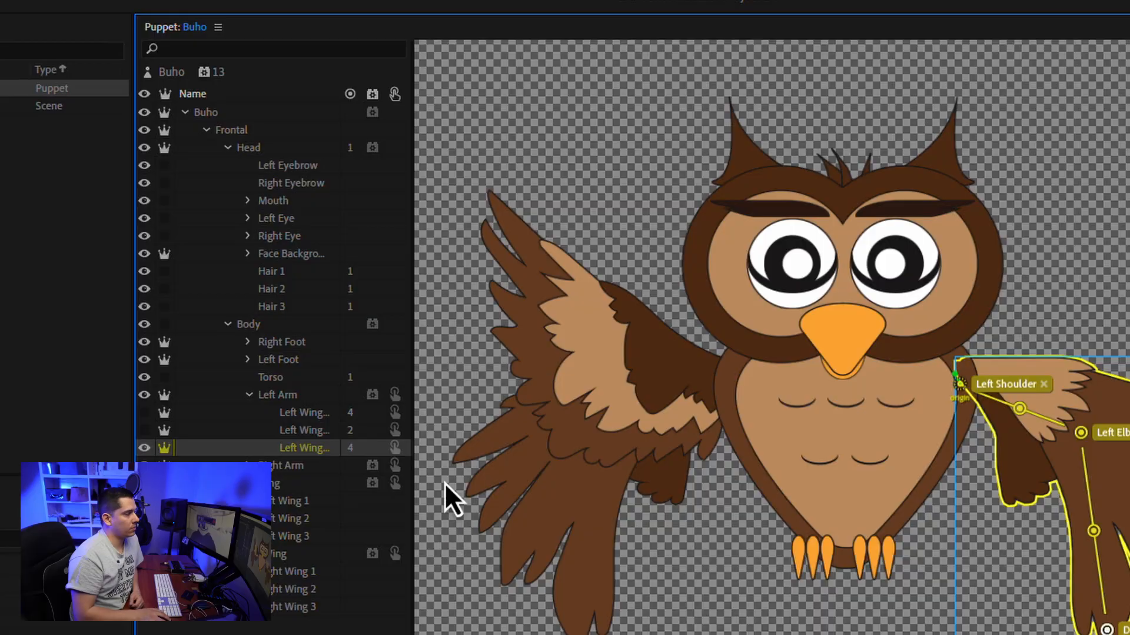
# Add a Leader/Follower behaviour to the puppet and reopen the first Left Wing layer.
pyautogui.click(203, 72)
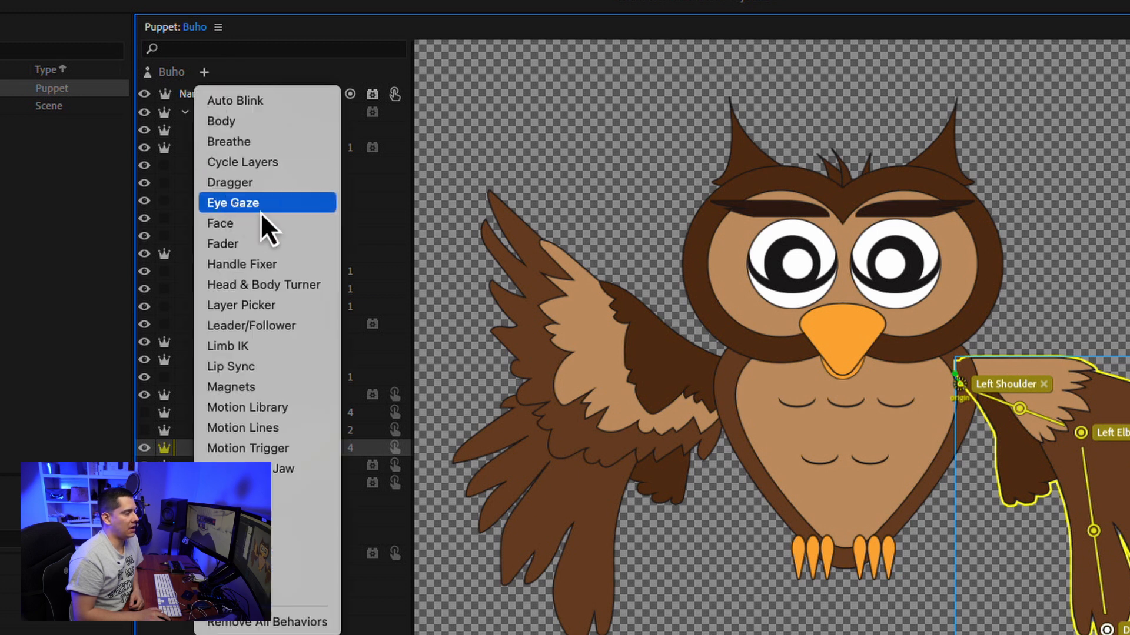
pyautogui.moveTo(259, 339)
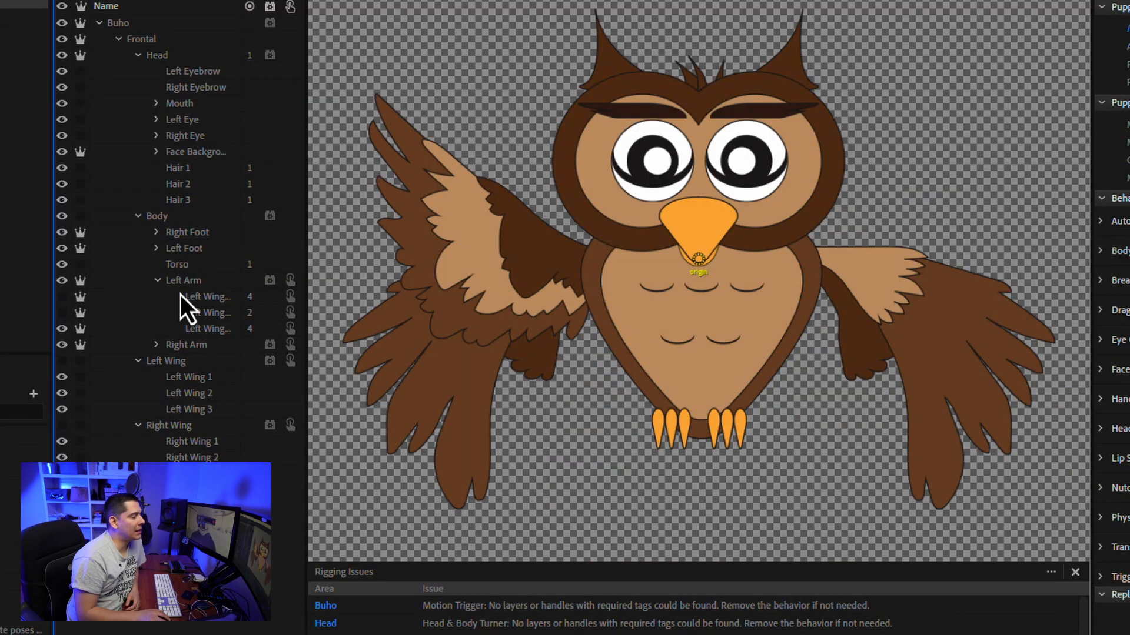
pyautogui.click(184, 280)
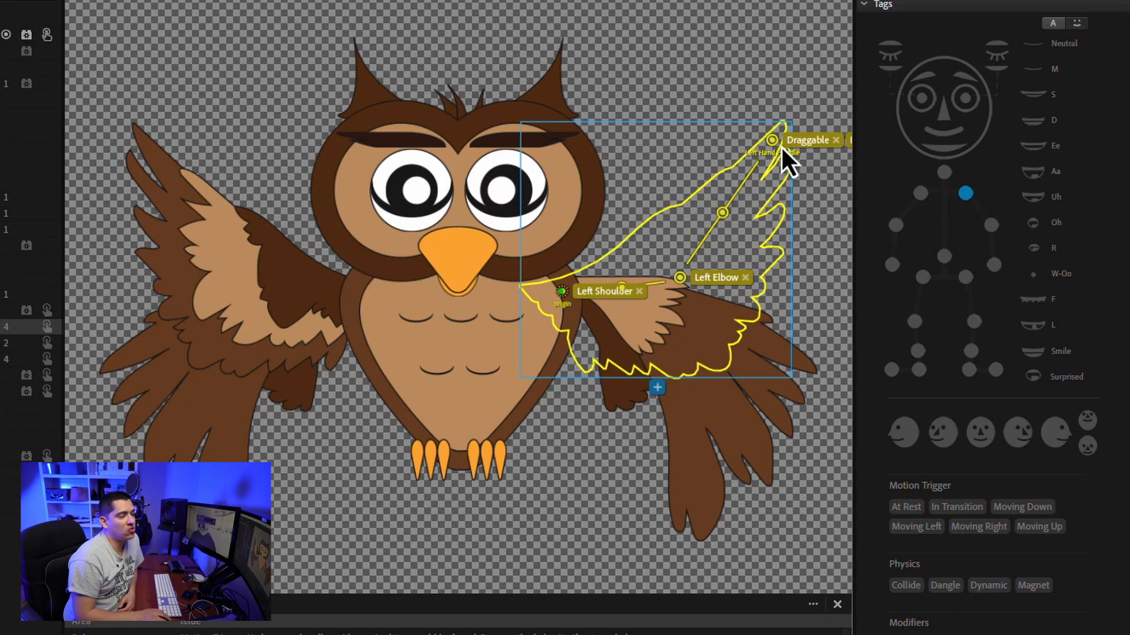
# Select the raised wing's Left Hand Handle carrying the Draggable and Leader tags.
pyautogui.click(771, 140)
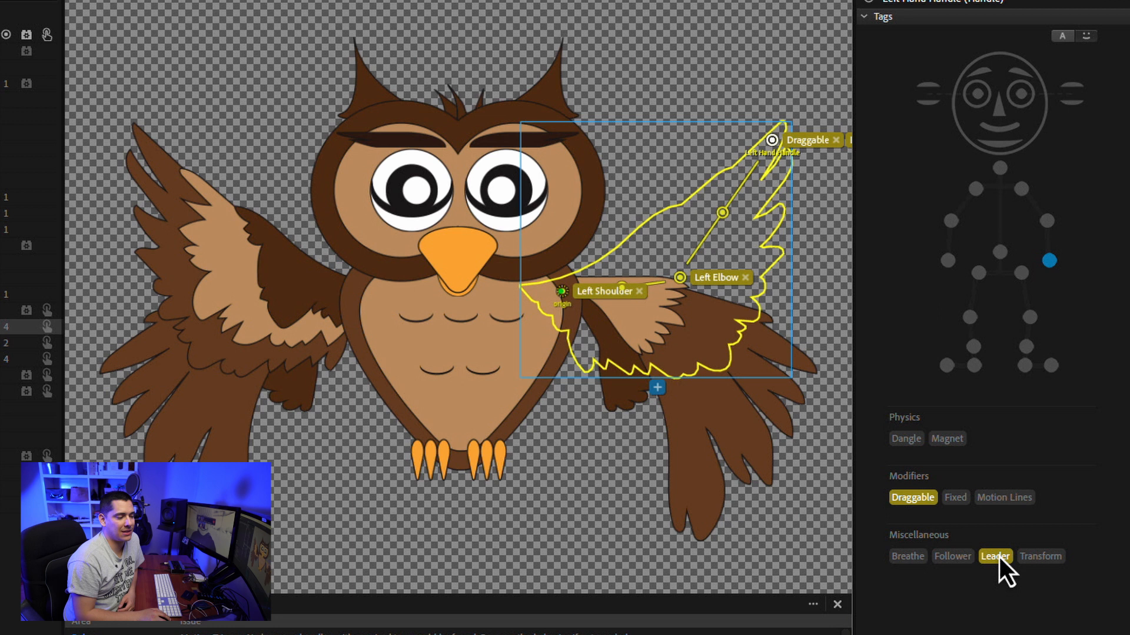
pyautogui.moveTo(126, 310)
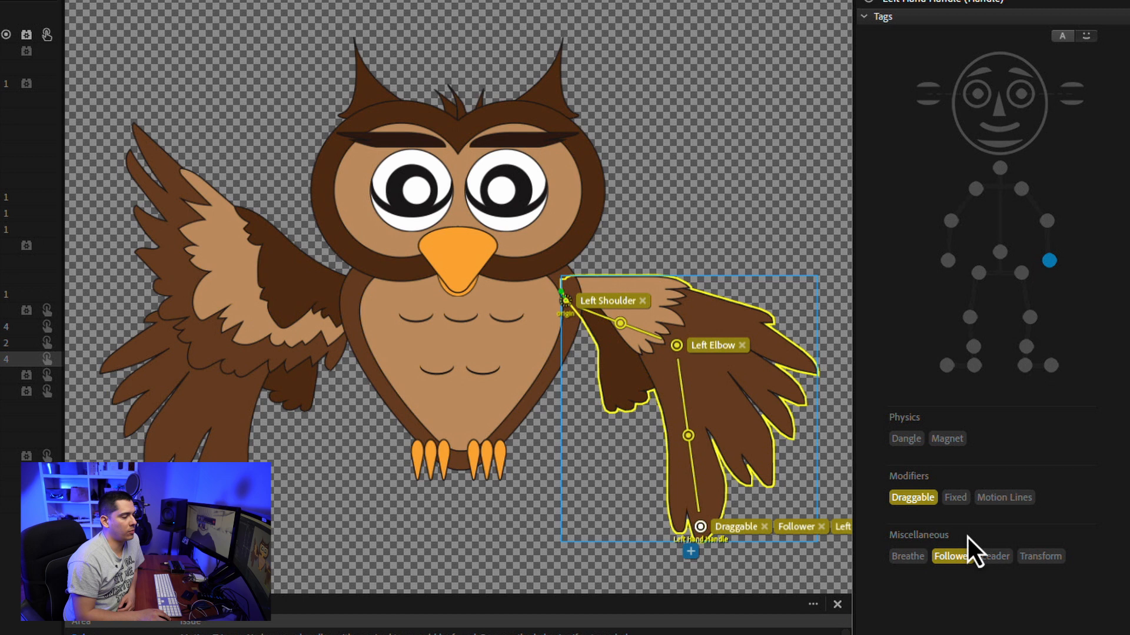
pyautogui.moveTo(933, 563)
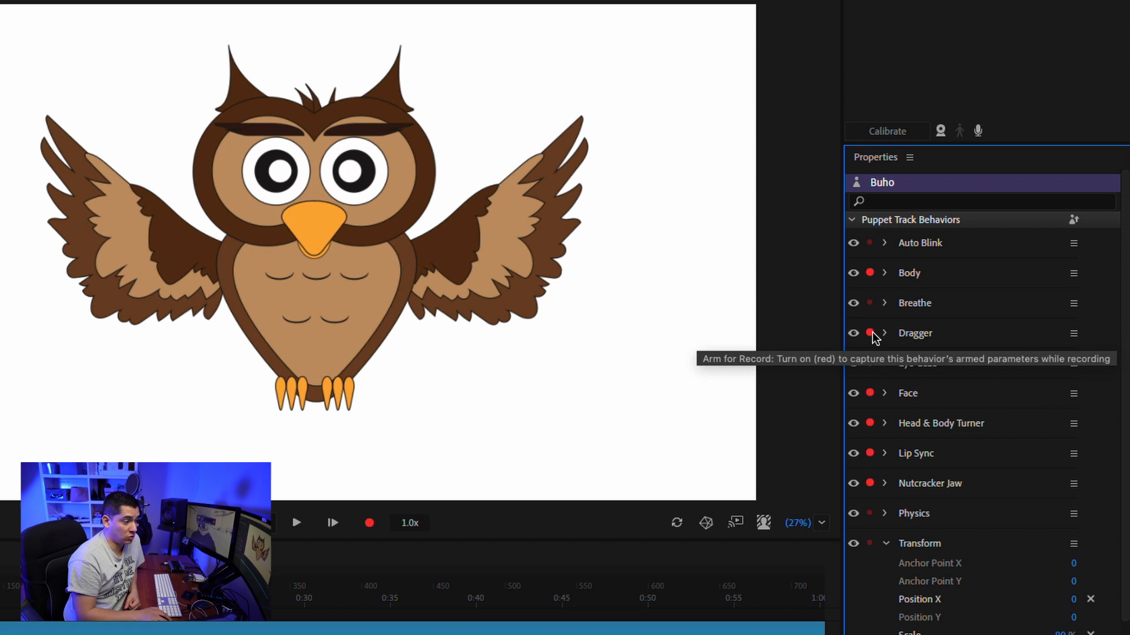
# Arm the Dragger behaviour for recording in the scene's Puppet Track Behaviors.
pyautogui.click(868, 333)
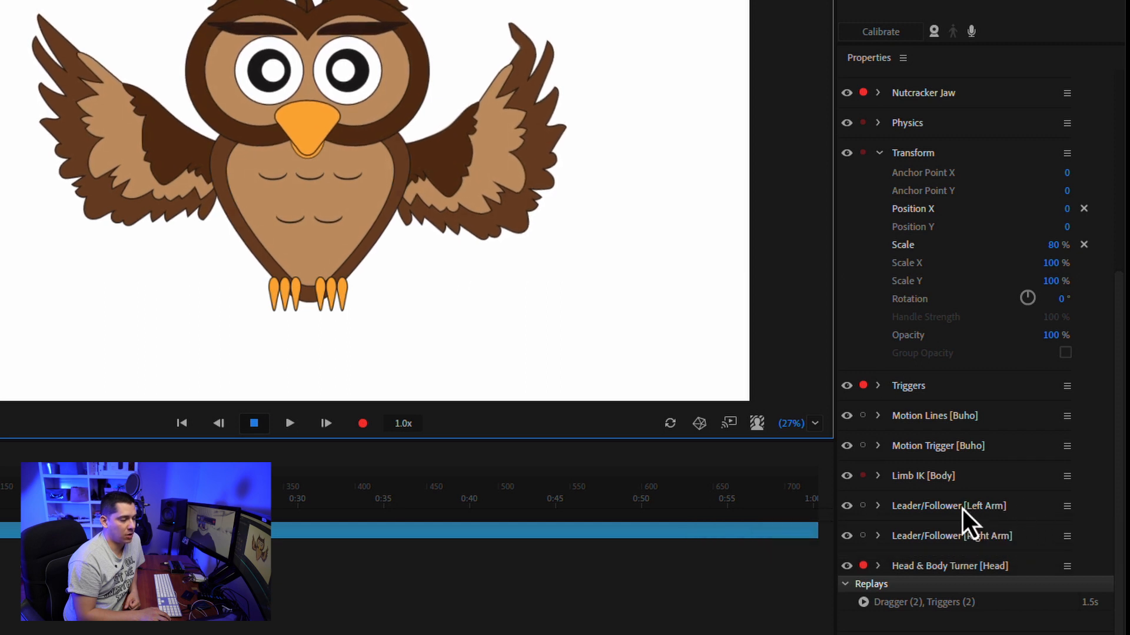
pyautogui.moveTo(974, 536)
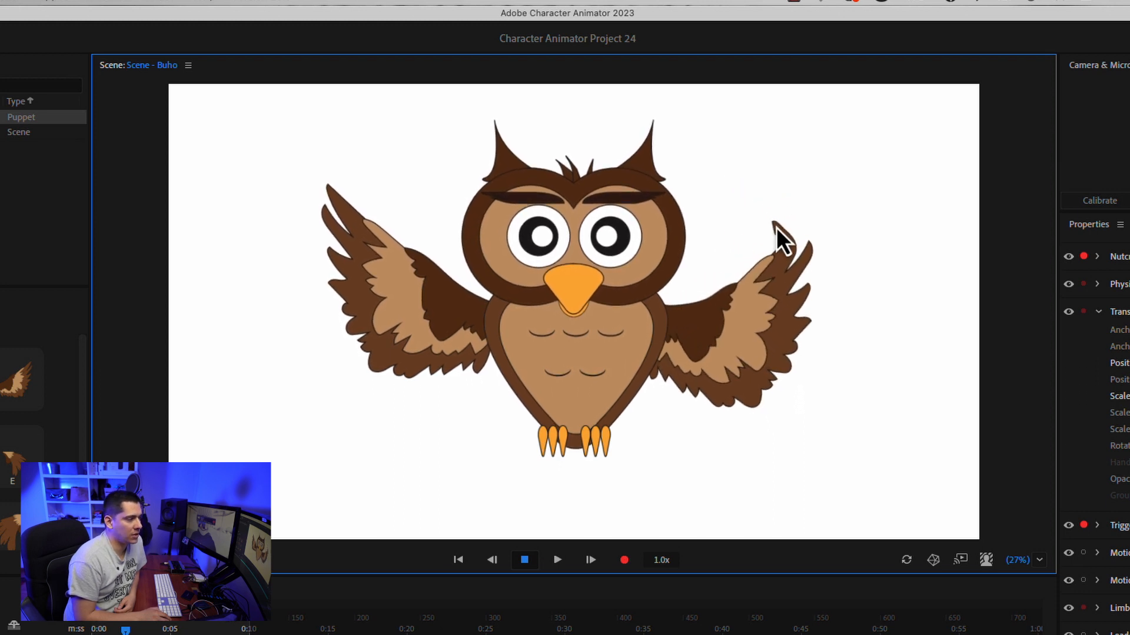
# Drag the owl's right wing hand handle down live so it swaps to the lowered wing.
pyautogui.moveTo(782, 241); pyautogui.dragTo(814, 404)
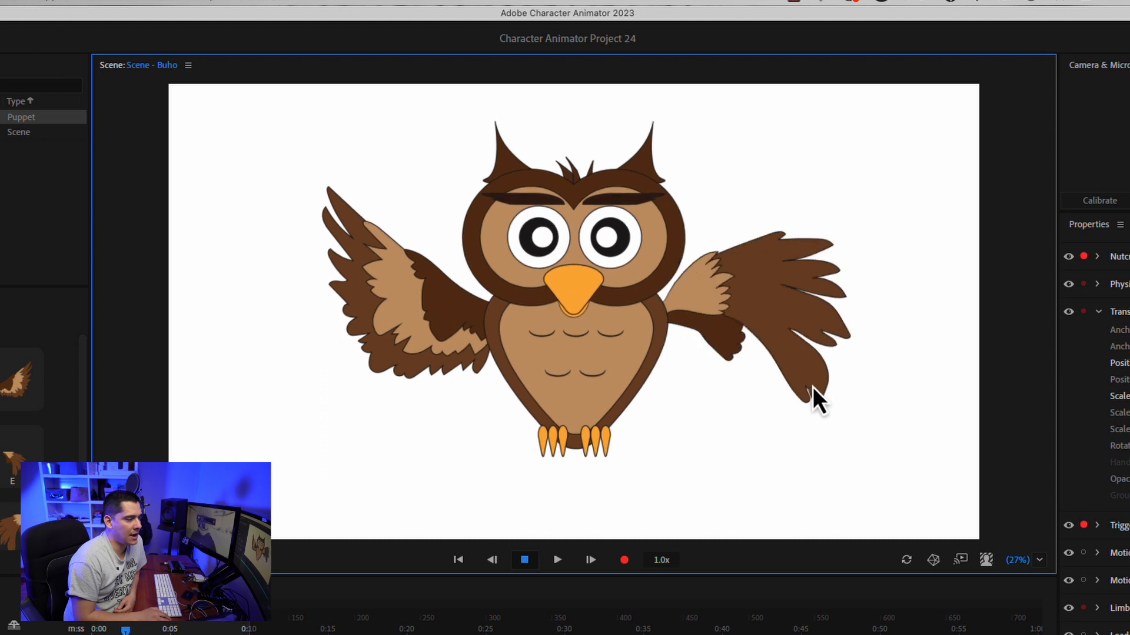